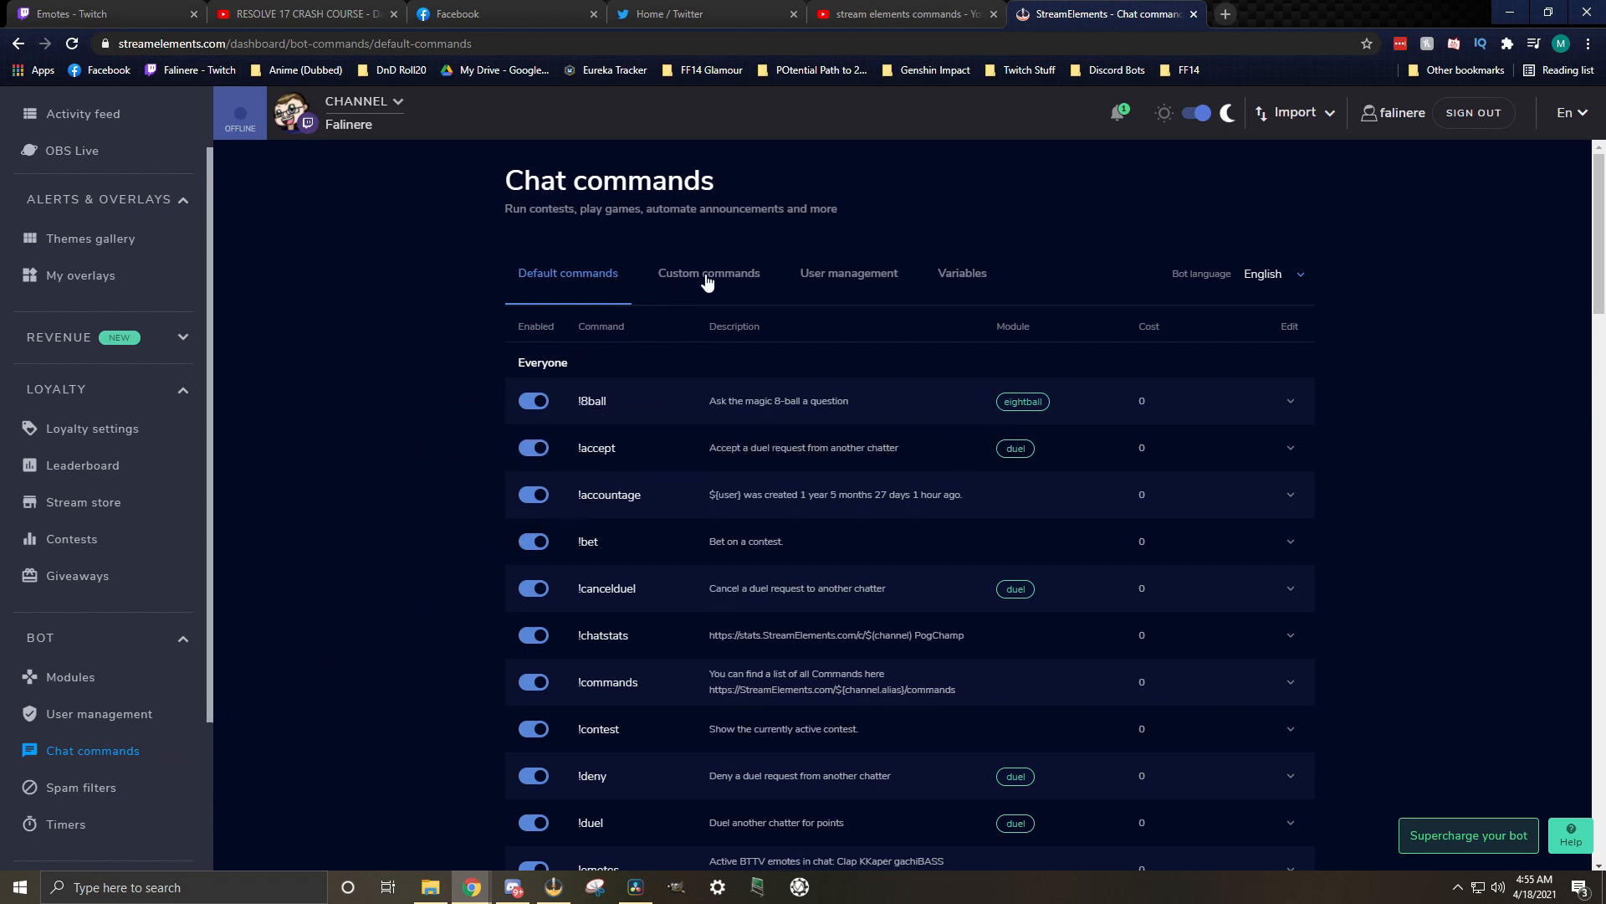
Switch the Chat commands page to the custom commands list and scroll to the !so command
{"action": "left_click", "coordinate": [708, 272]}
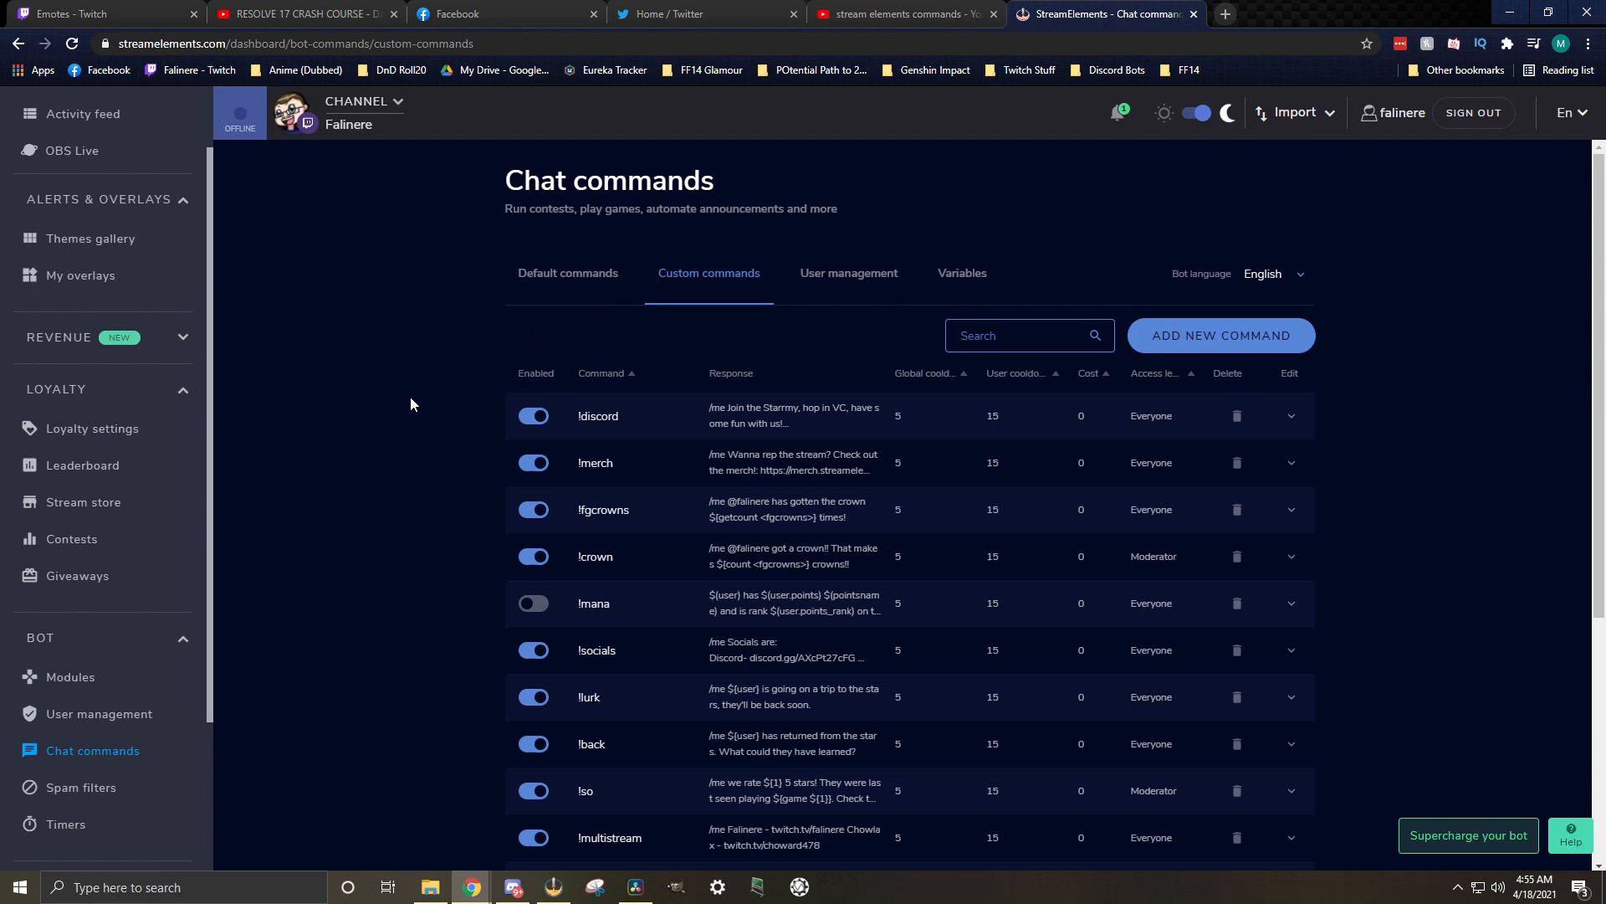
{"action": "scroll", "scroll_direction": "down", "scroll_amount": 3}
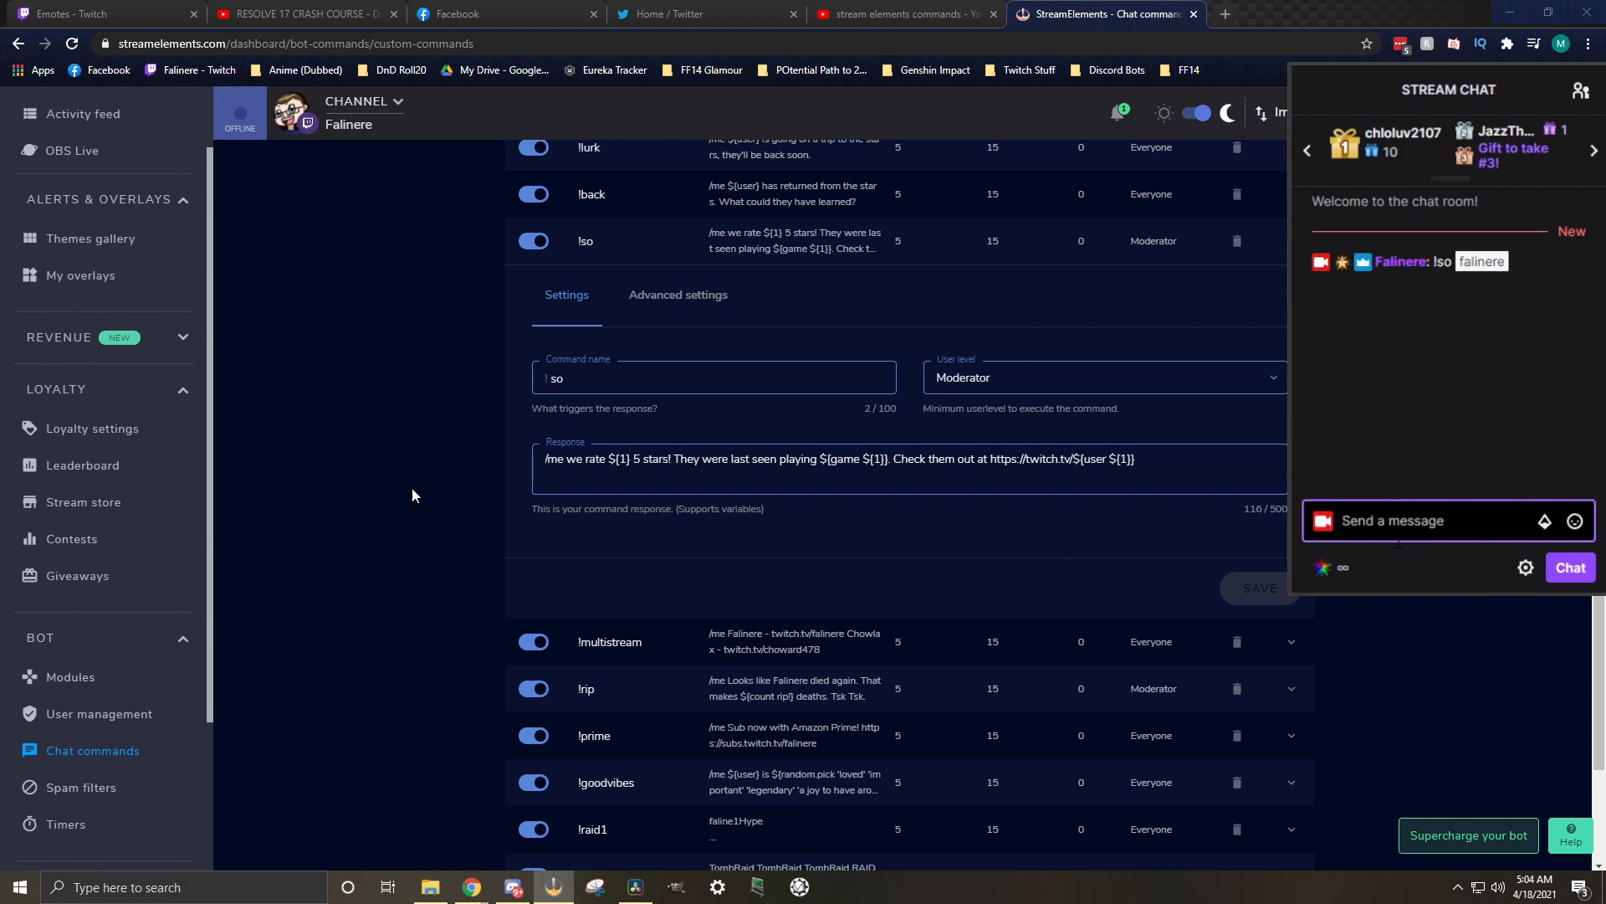
{"action": "type", "text": "!so"}
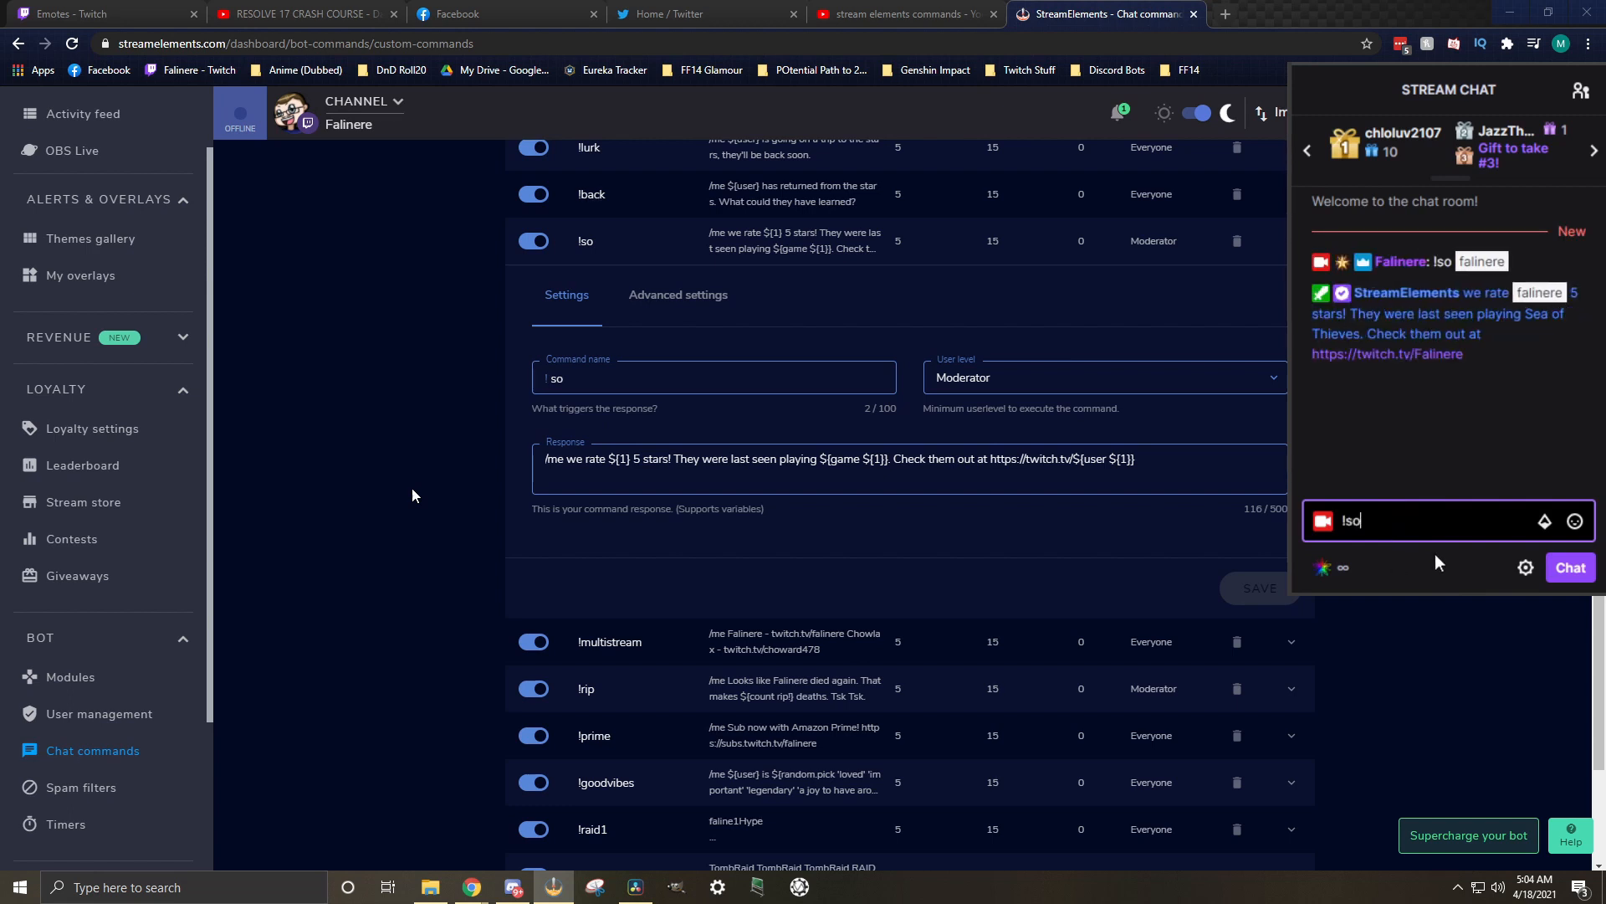
{"action": "type", "text": "@fa"}
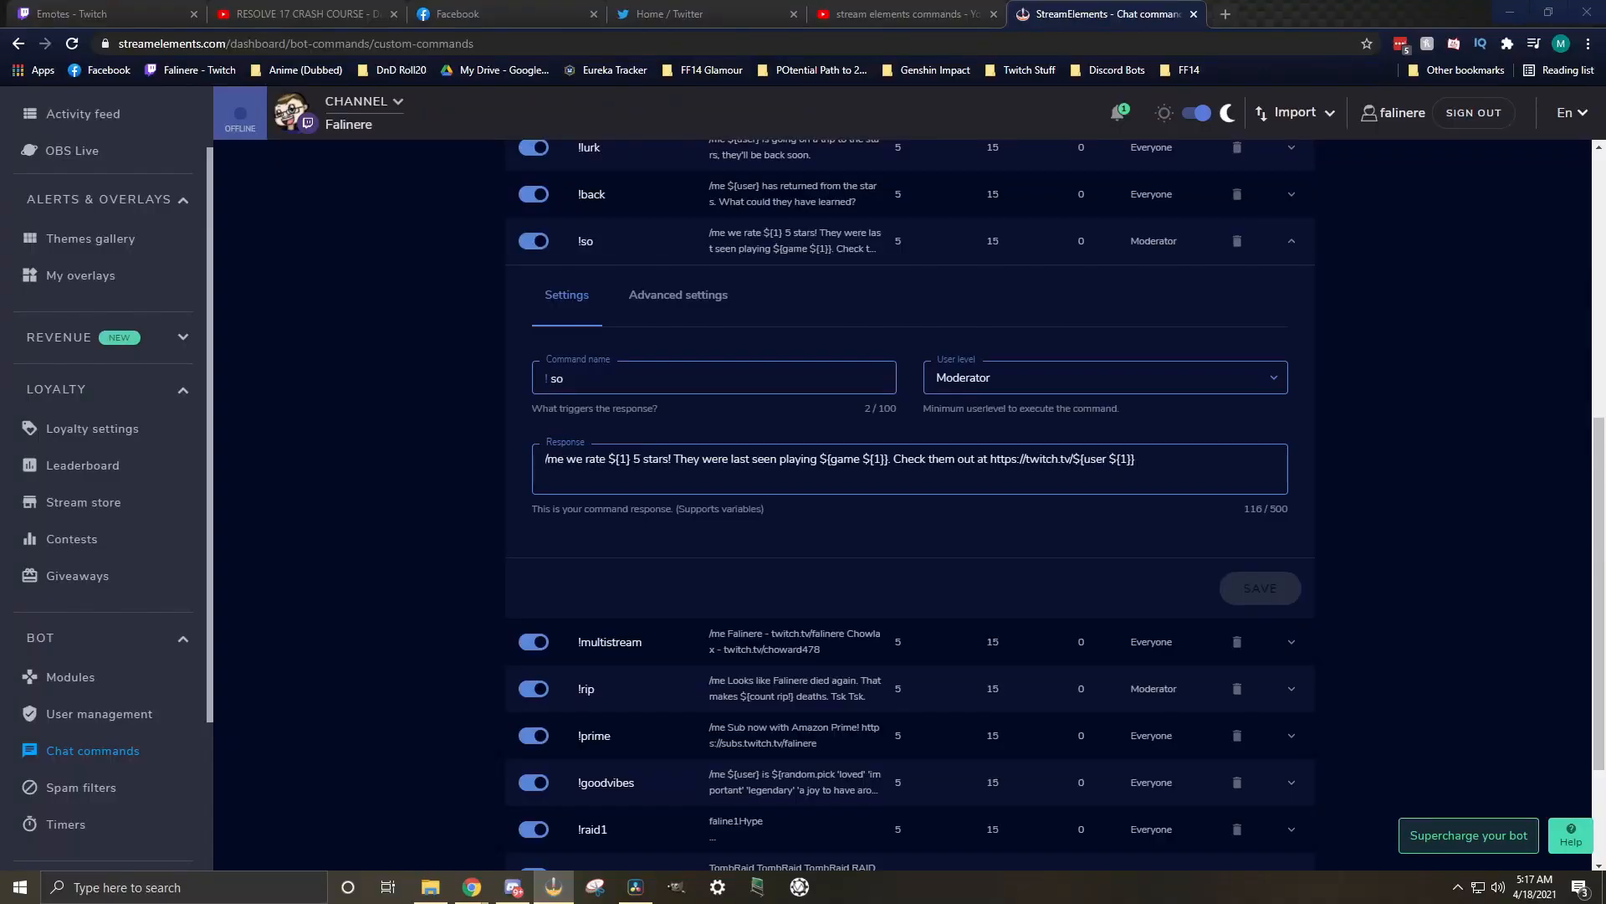
{"action": "mouse_move", "coordinate": [642, 316]}
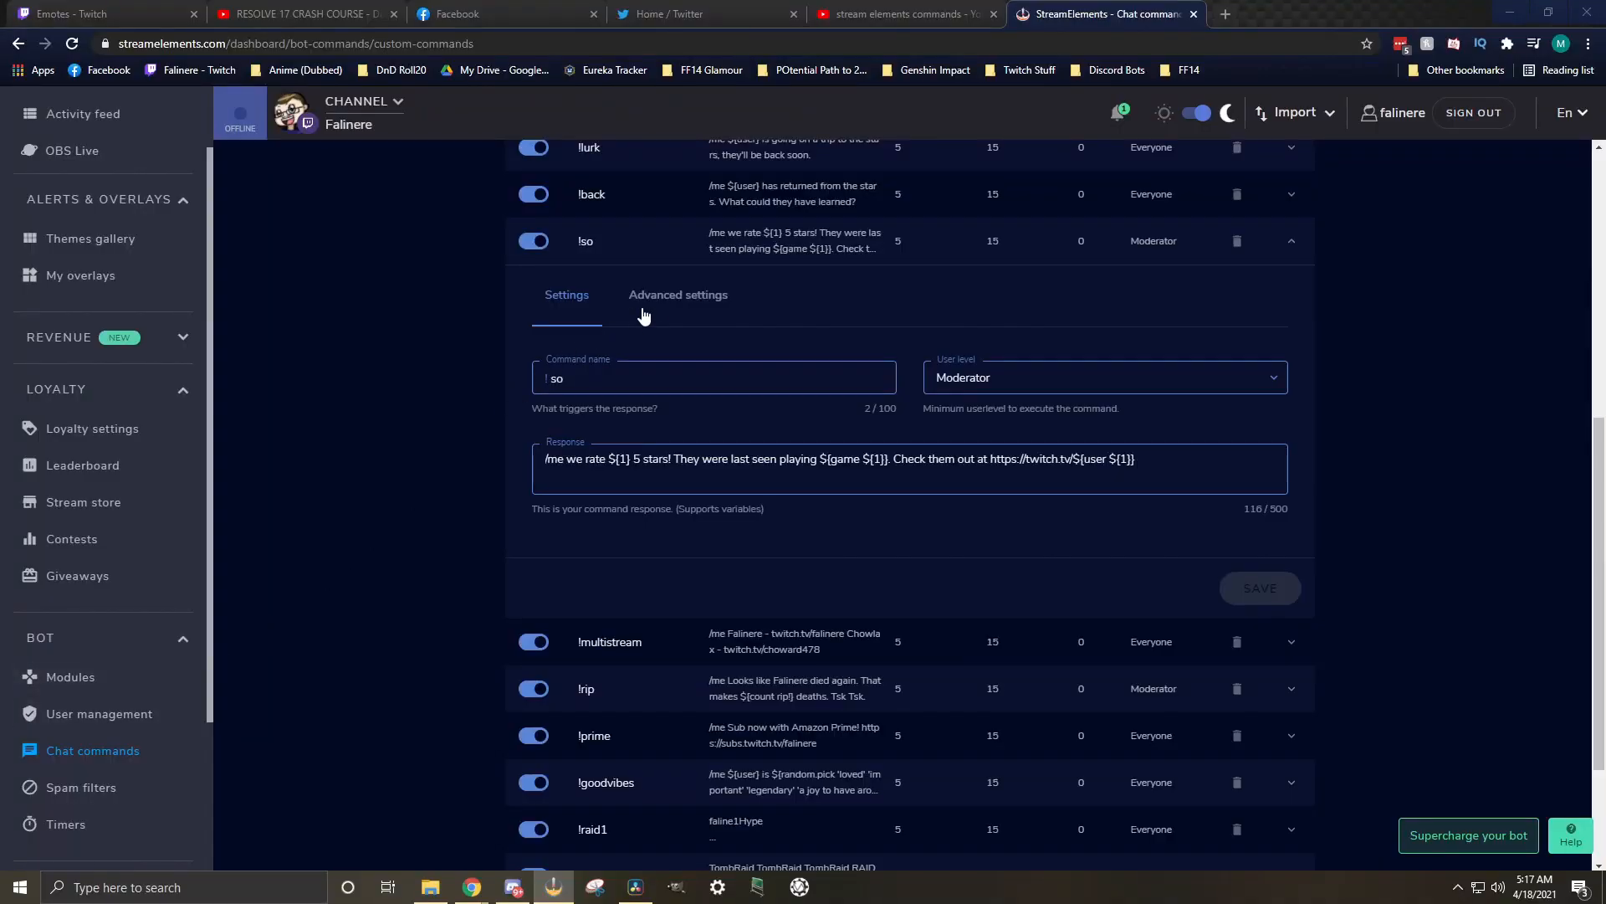
Show the !so command's advanced settings with its shoutout alias, cooldowns and zero cost
{"action": "left_click", "coordinate": [677, 295]}
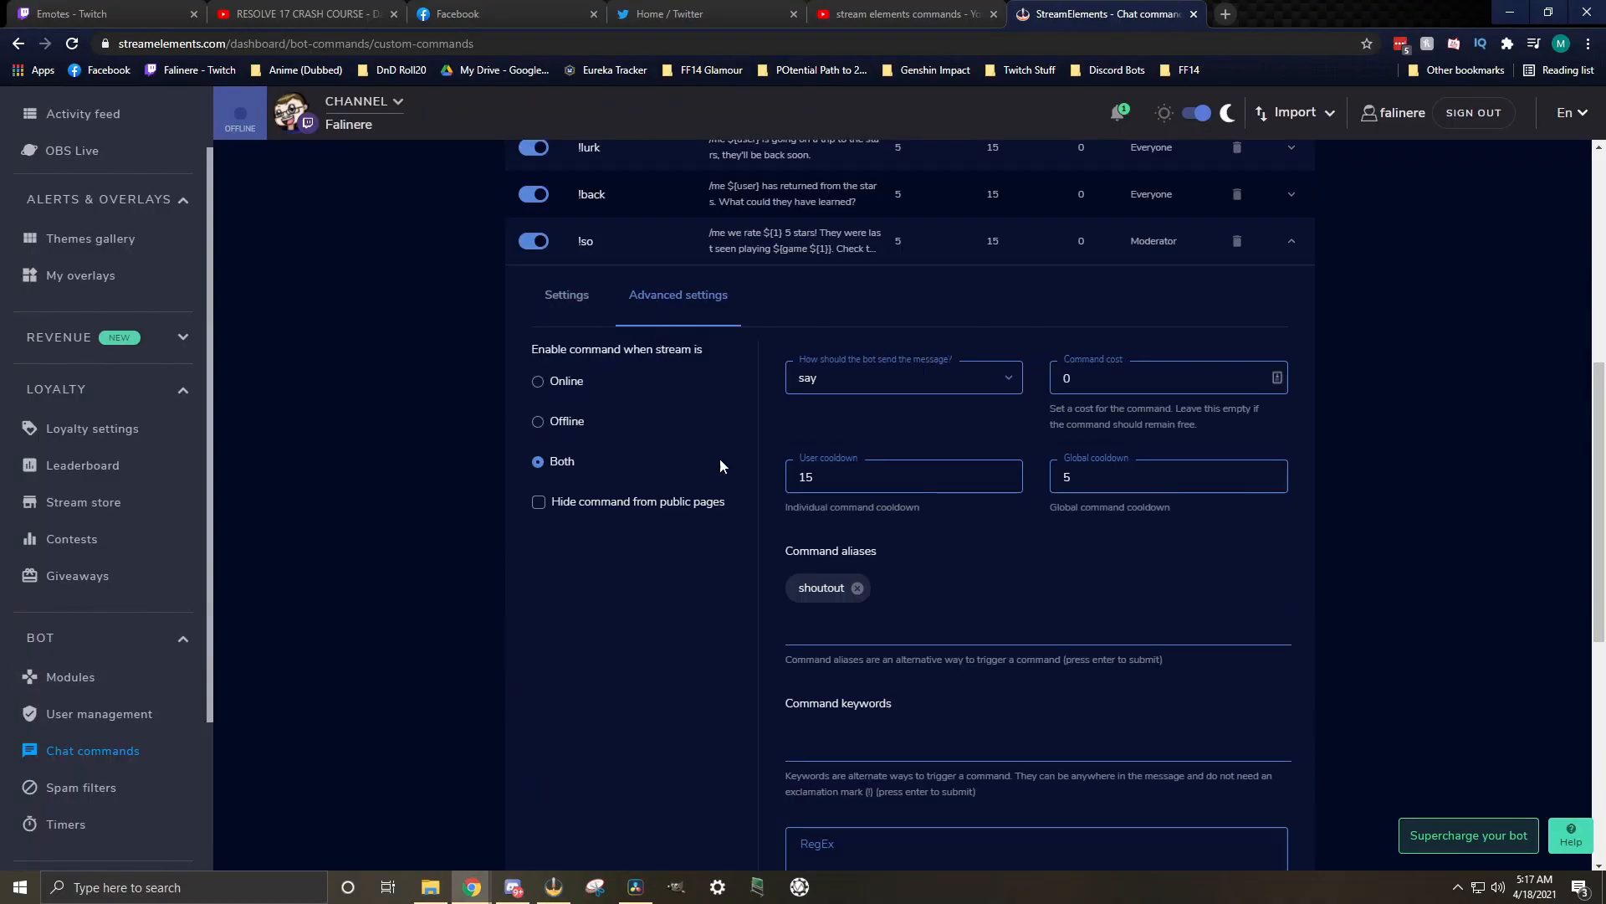
{"action": "mouse_move", "coordinate": [743, 614]}
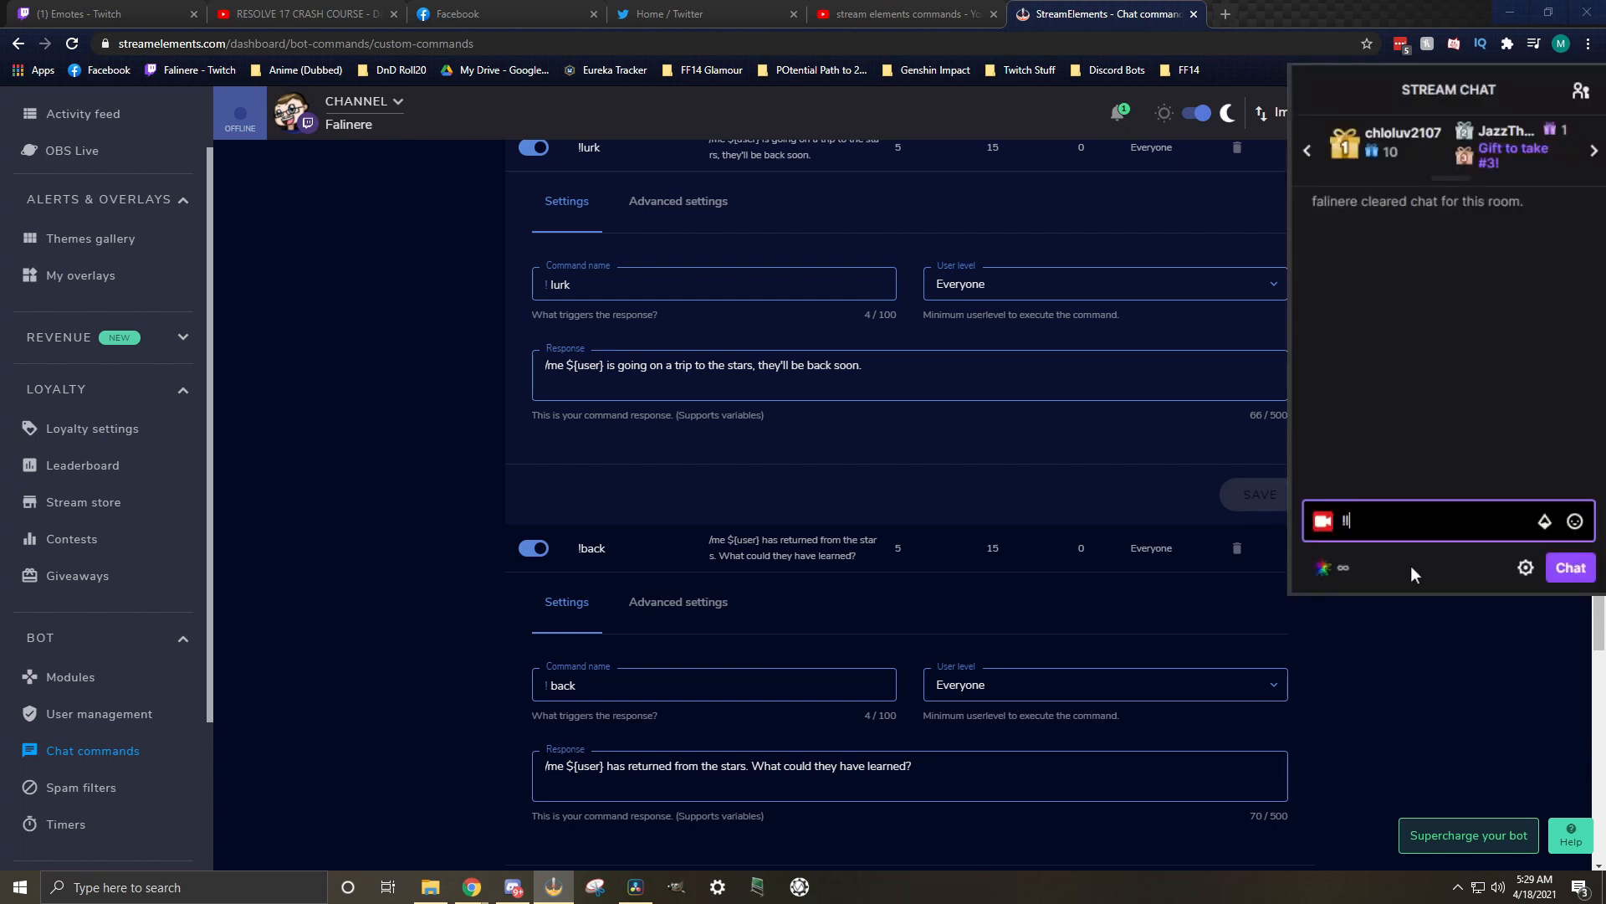
Send !lurk in chat, then enter !back to test the return message
{"action": "key", "text": "Enter"}
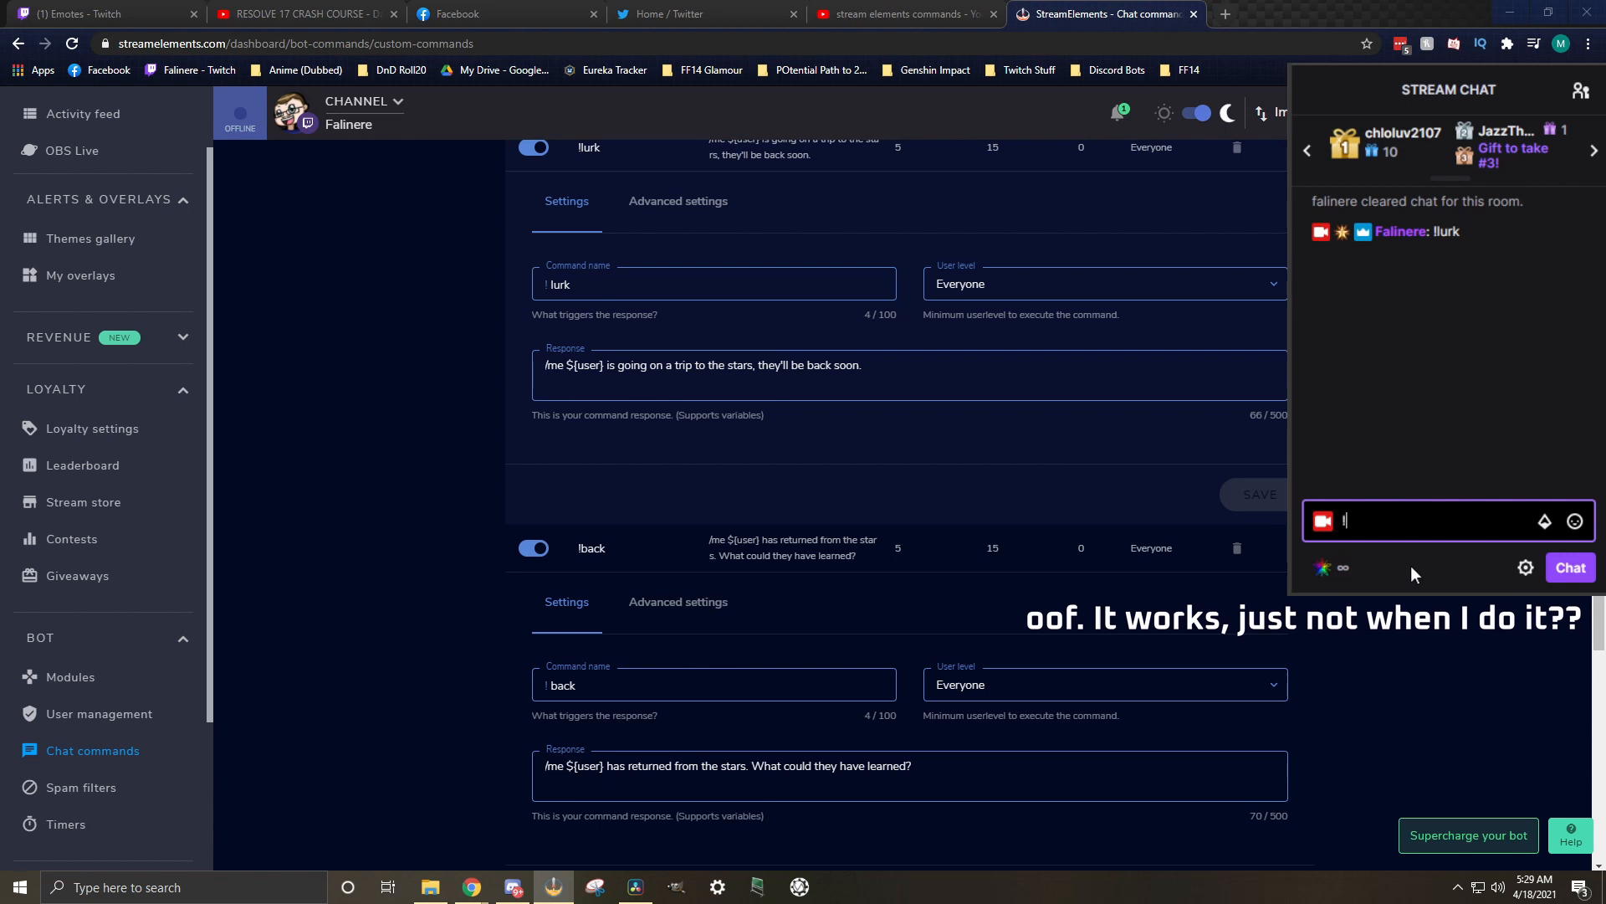
{"action": "type", "text": "!back"}
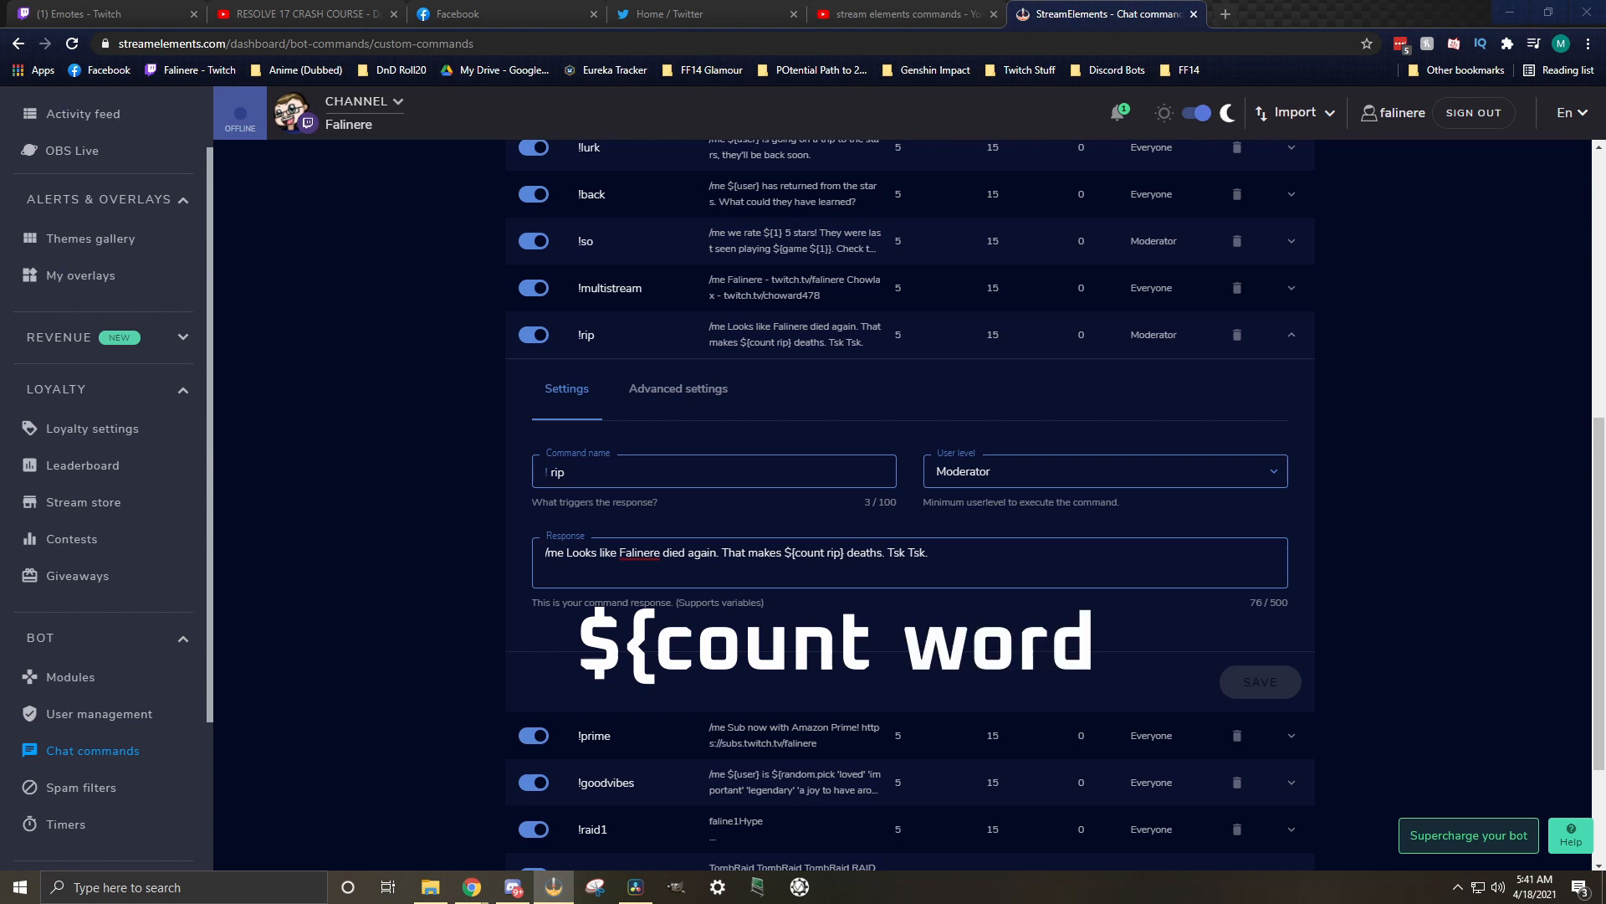
Finish the !rip response with the closing brace of the ${count rip} death counter
{"action": "type", "text": "}"}
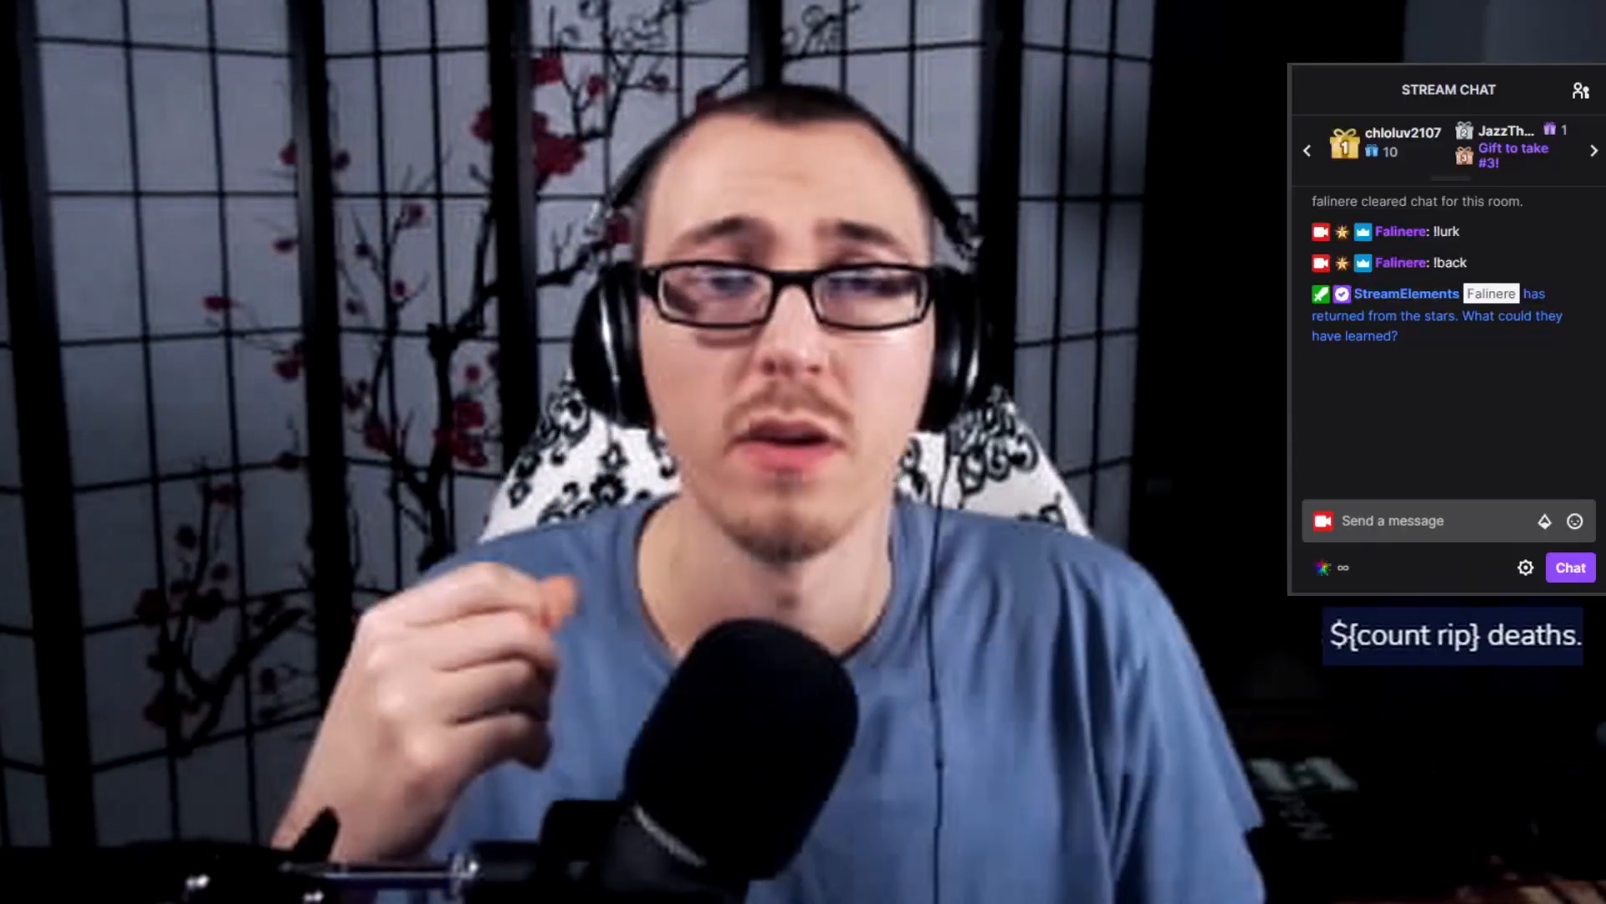
Post !rip twice in Twitch chat so the bot replies with the rising death count
{"action": "left_click", "coordinate": [1424, 520]}
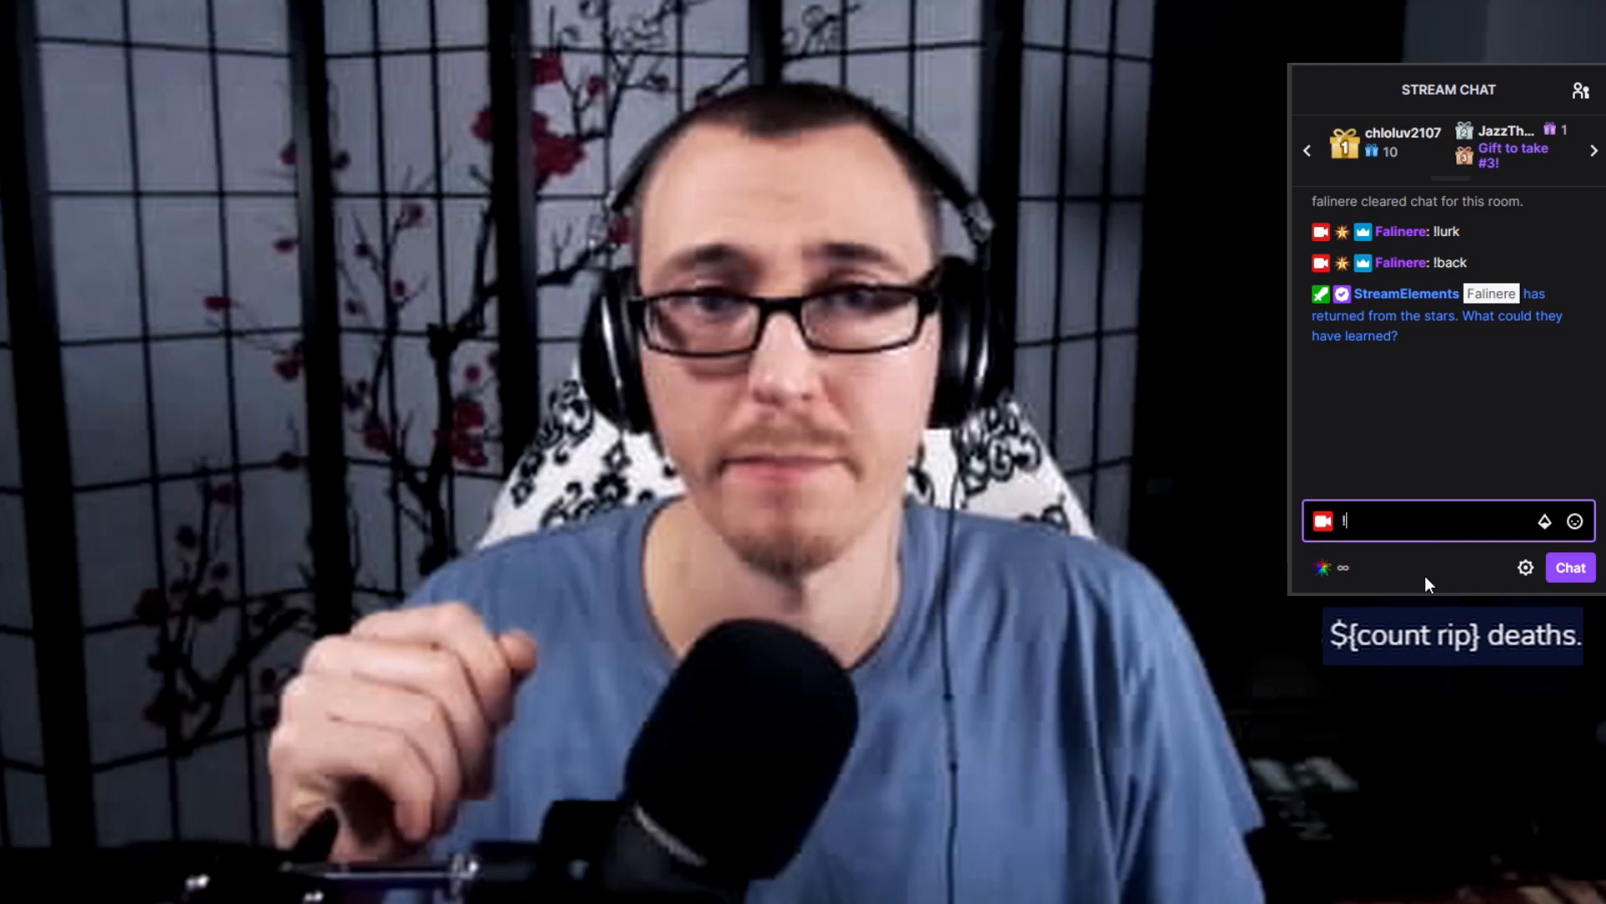
{"action": "type", "text": "!rip"}
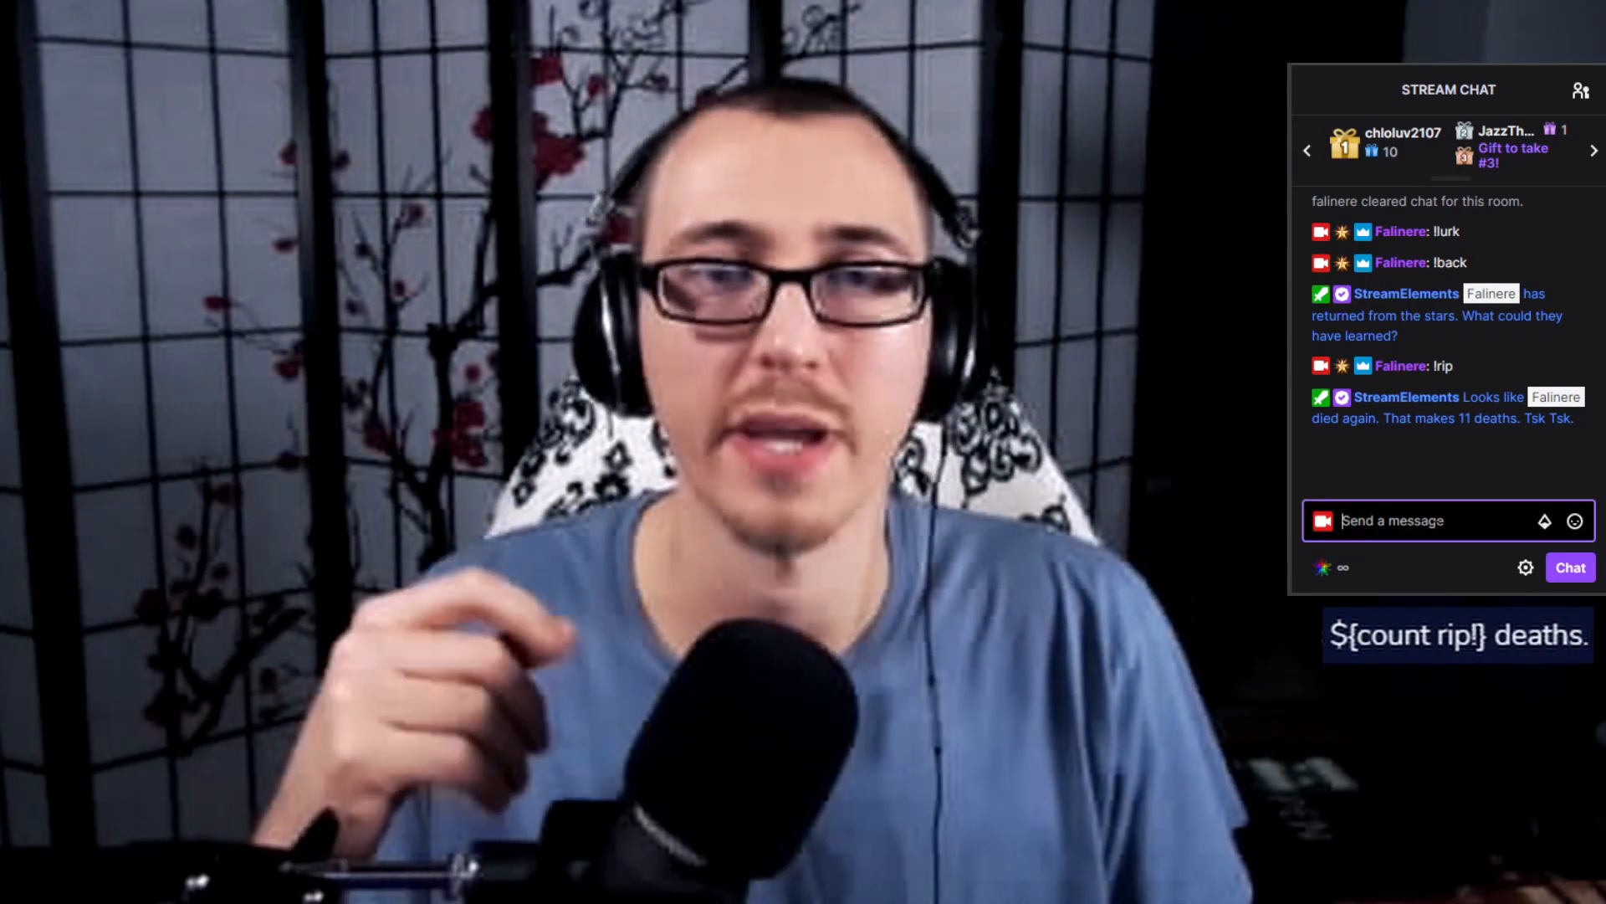
{"action": "type", "text": "!rip"}
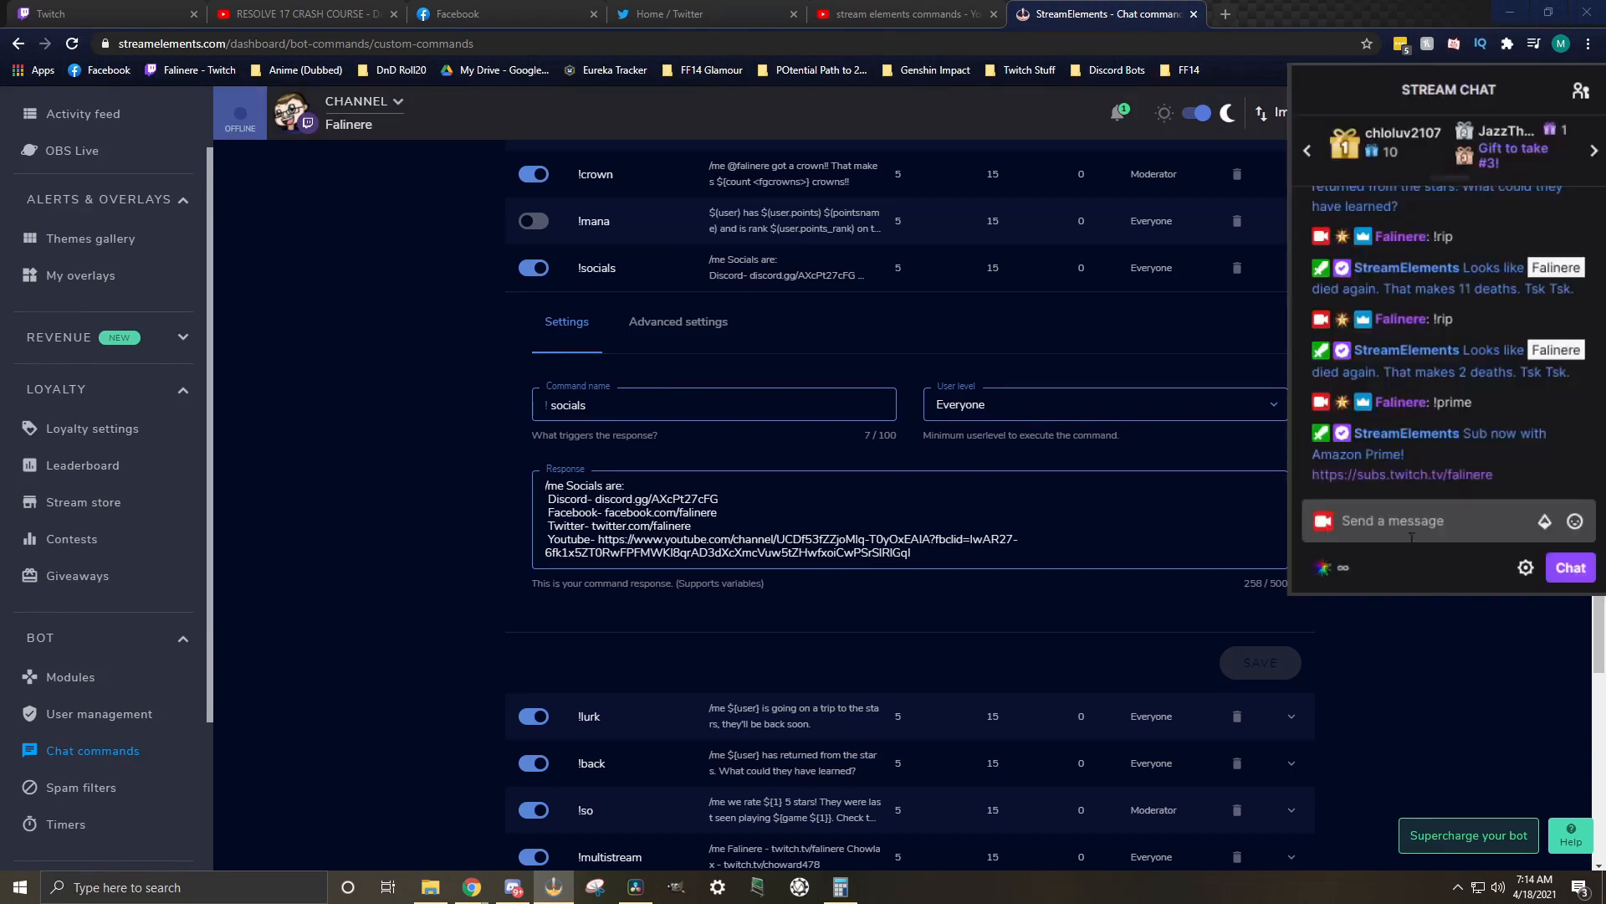
Start entering !socials in Twitch chat to test the social-links reply
{"action": "type", "text": "!so"}
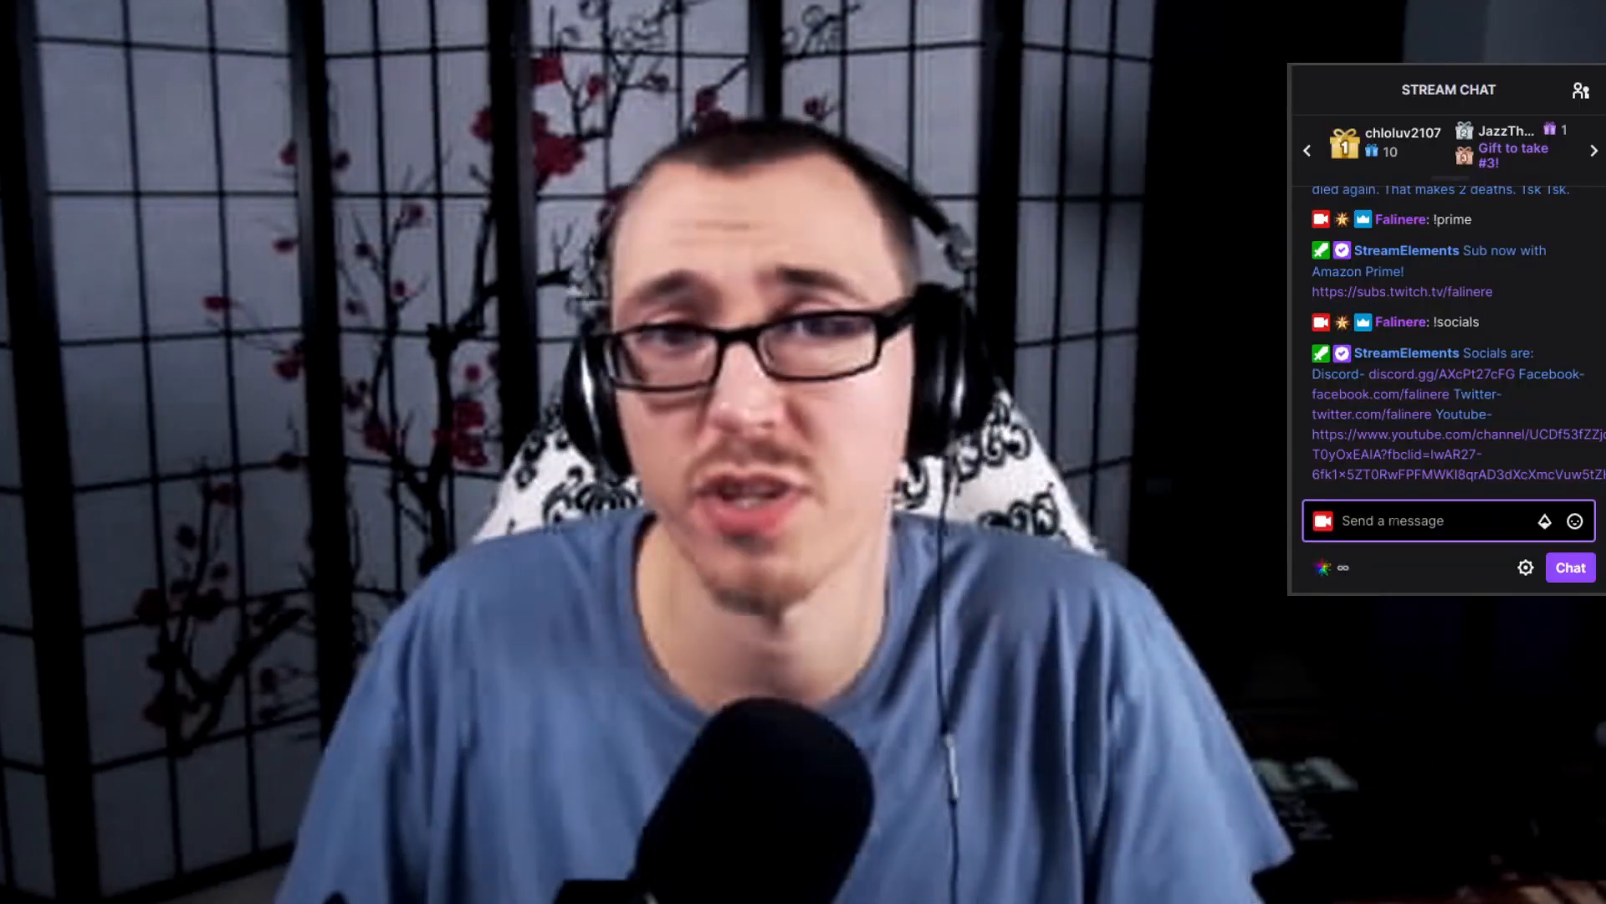
Send the !hype command in Twitch chat
{"action": "type", "text": "!hype"}
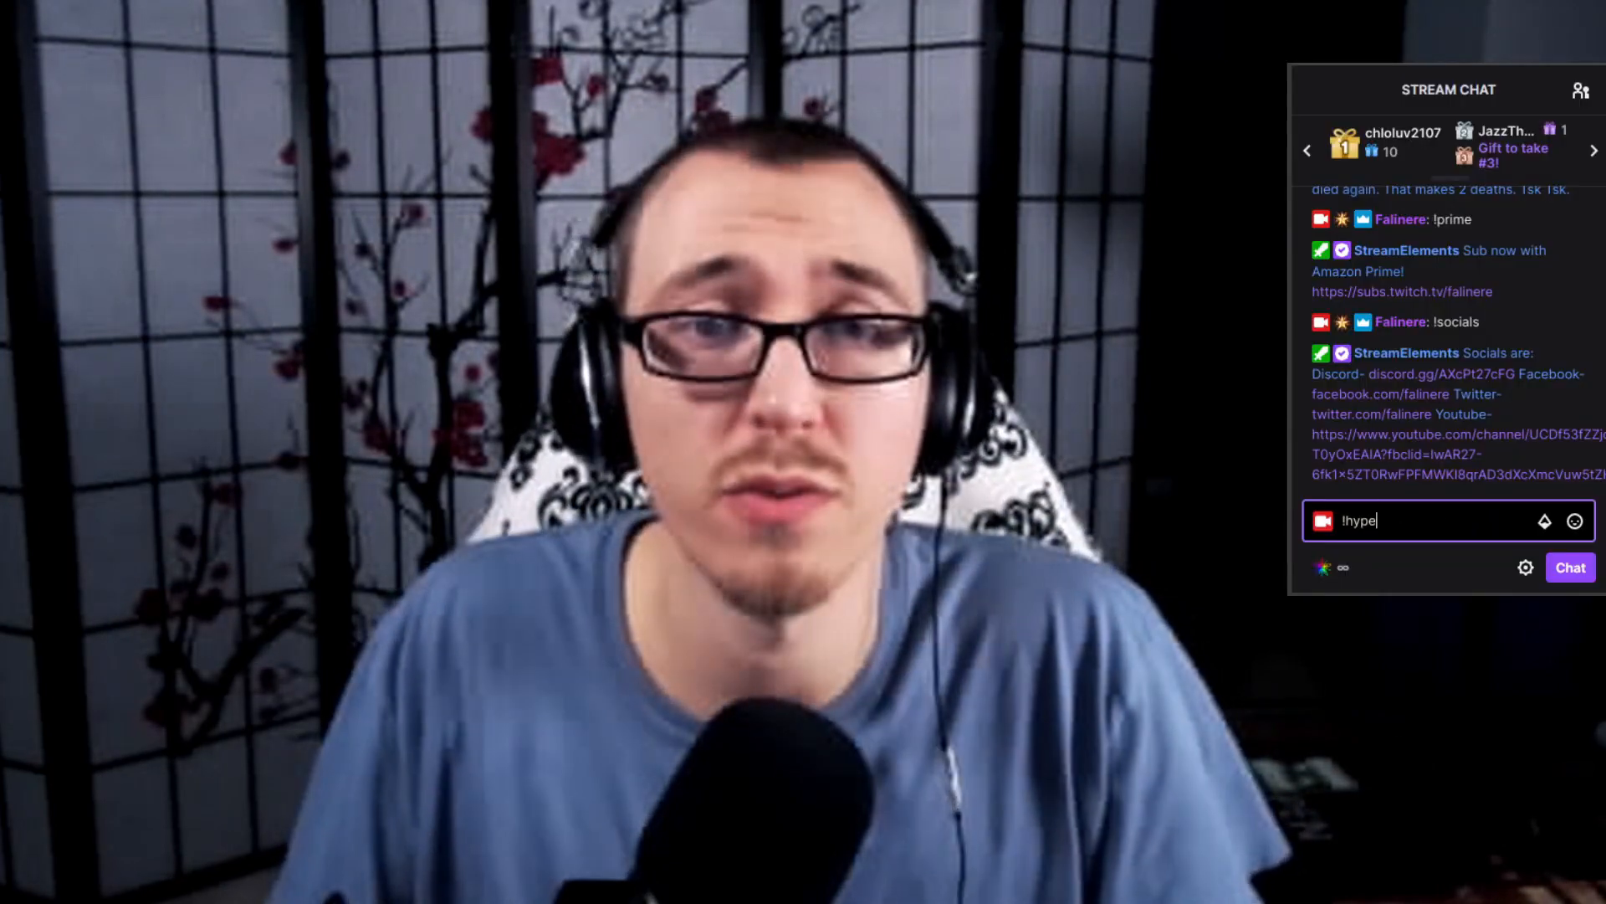
{"action": "key", "text": "Enter"}
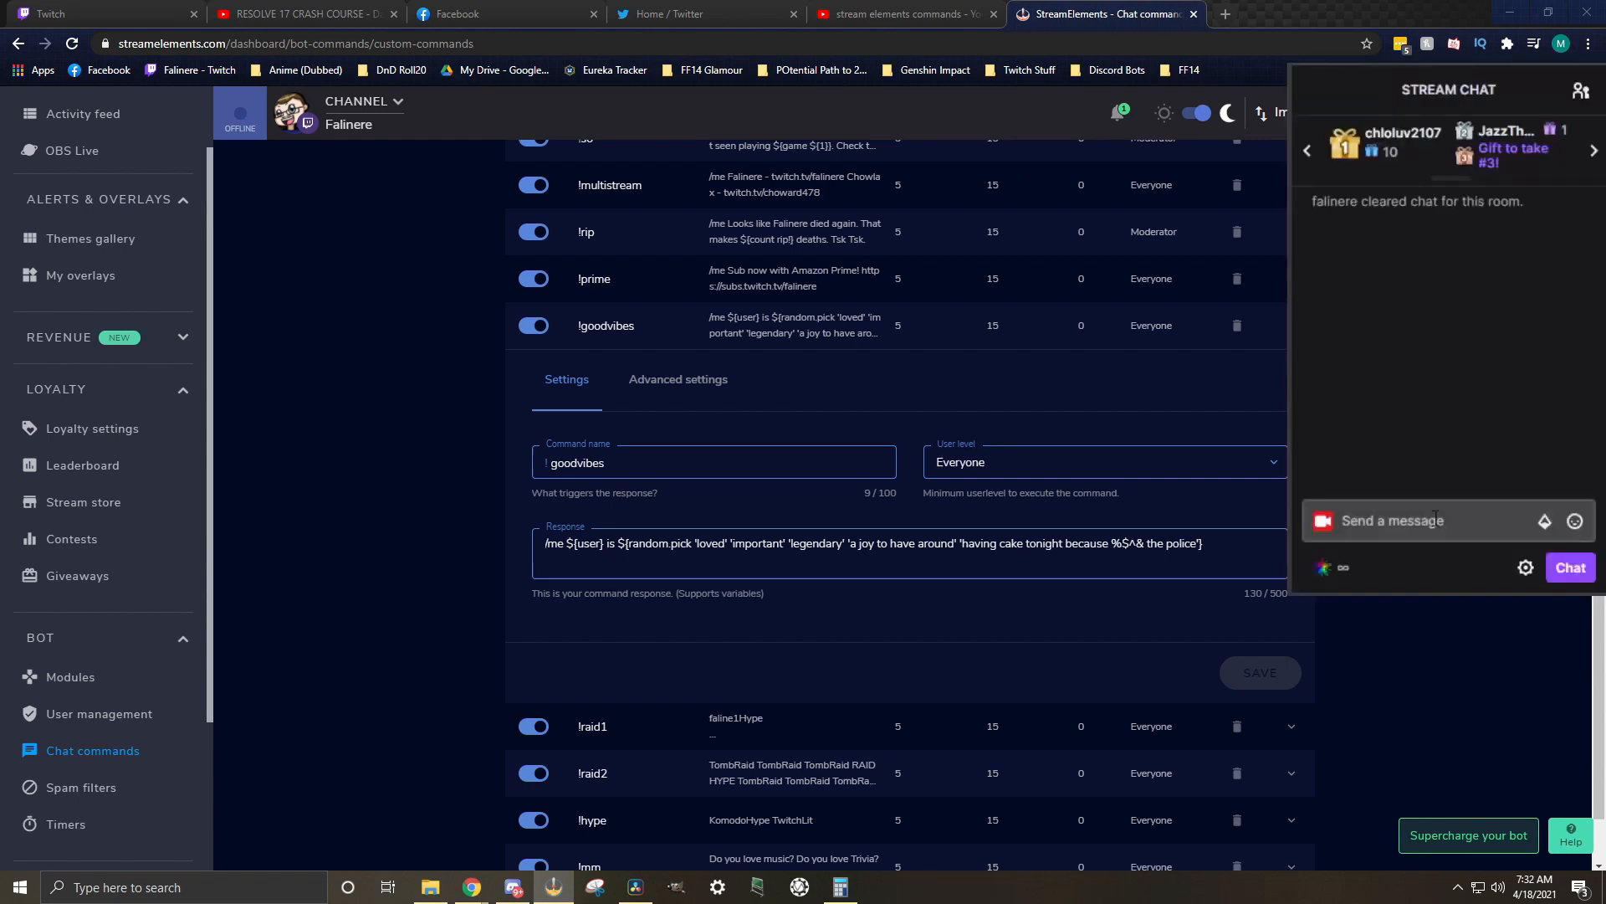
Enter !goodvibes in Twitch chat to get a randomly picked compliment from the bot
{"action": "left_click", "coordinate": [1424, 520]}
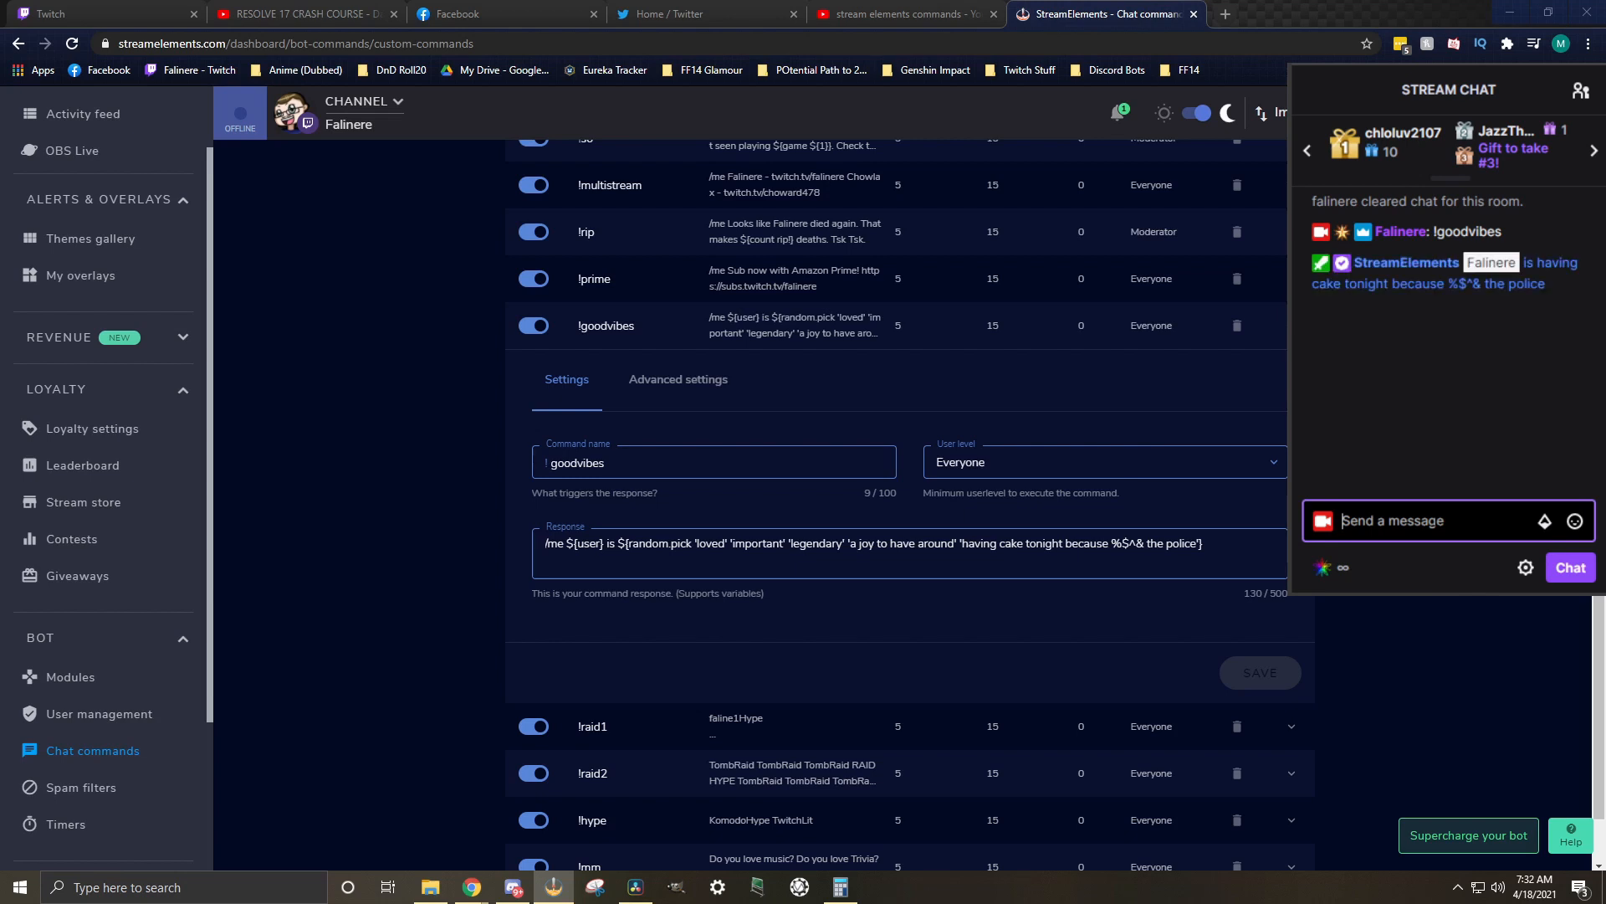
{"action": "type", "text": "!goodvibes"}
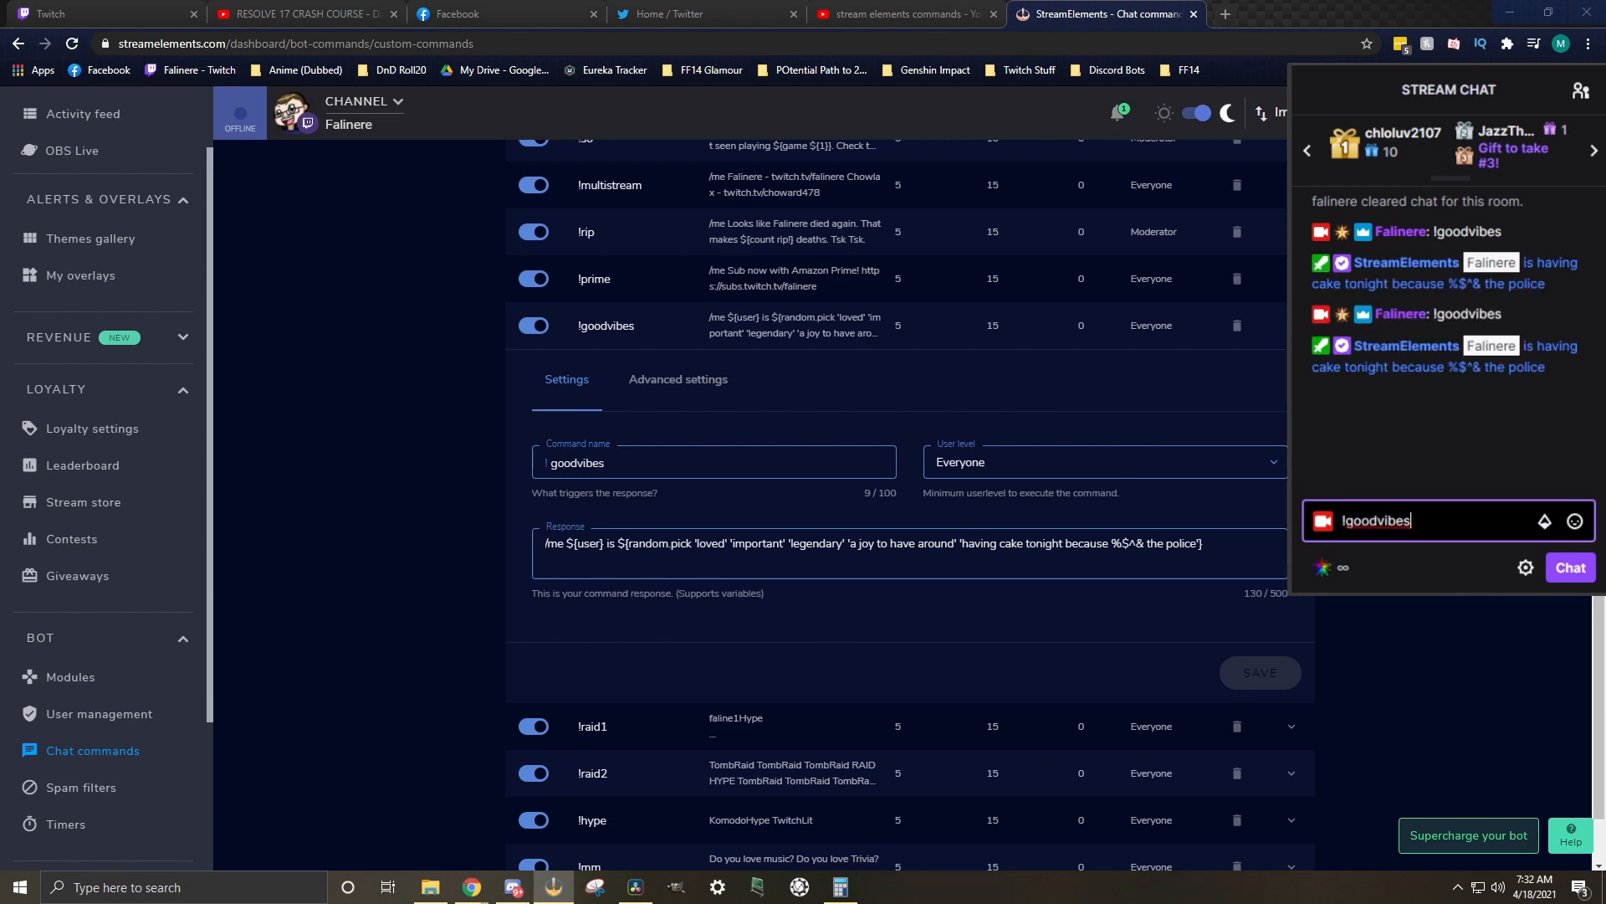